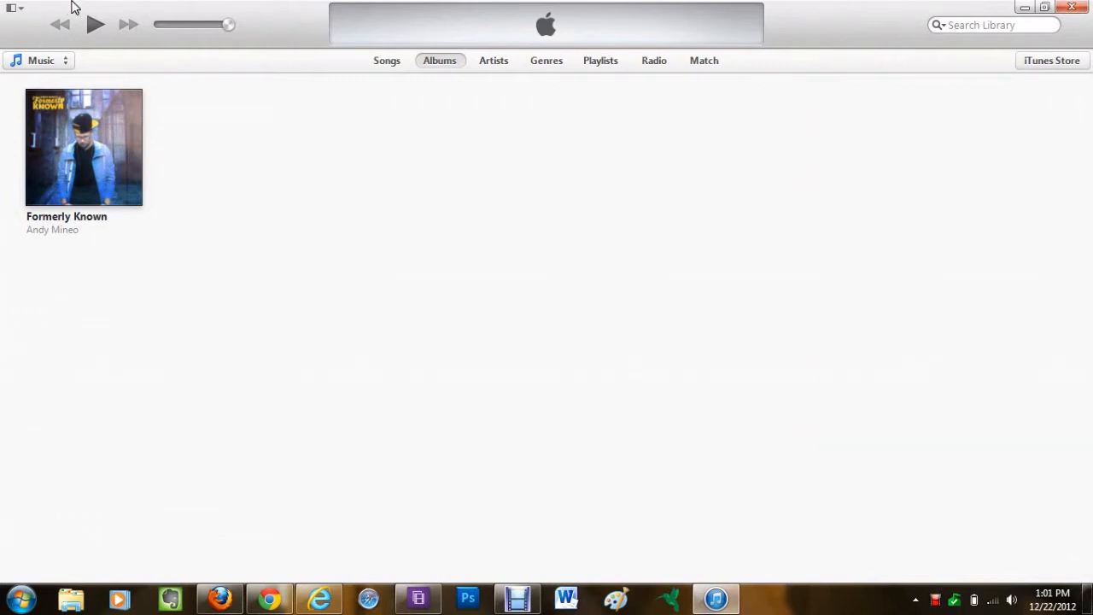
{"action": "mouse_move", "coordinate": [191, 7]}
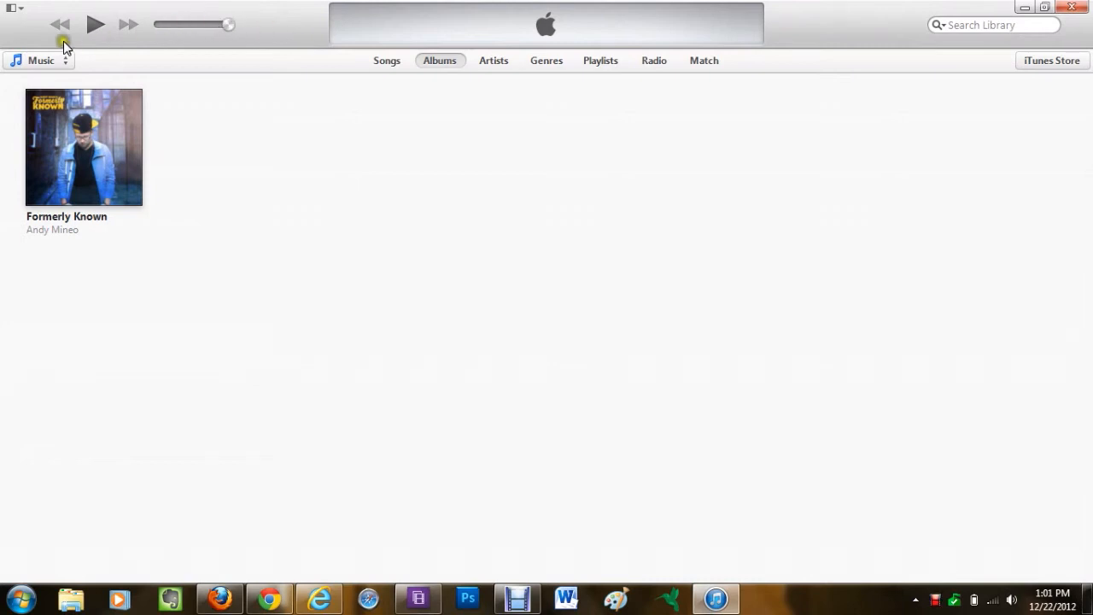
{"action": "mouse_move", "coordinate": [15, 9]}
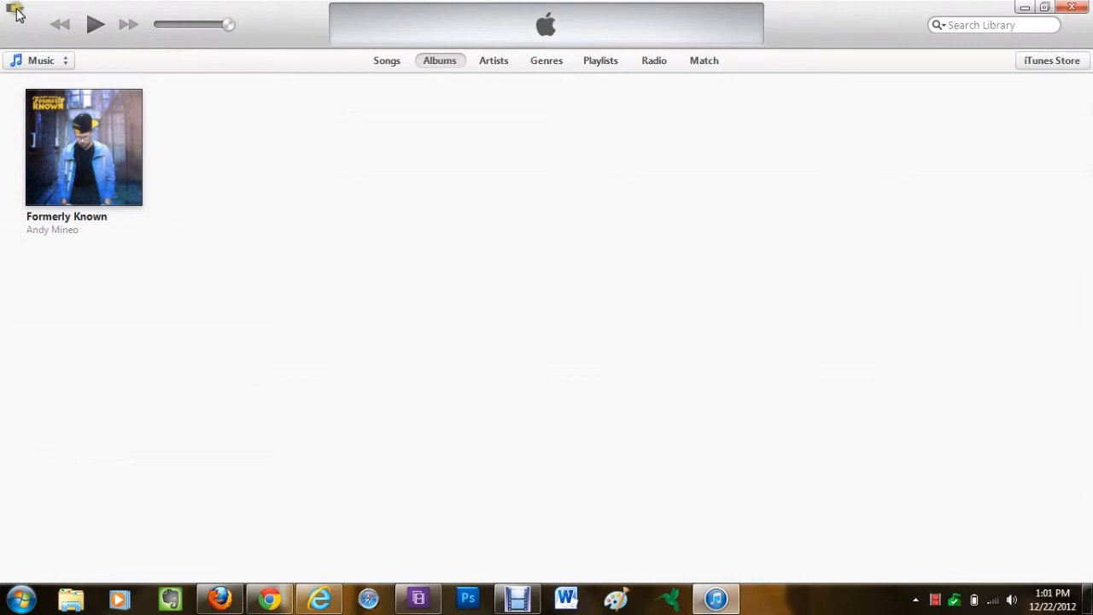
Step: Turn on Show Menu Bar from the top-left app icon menu so File through Help appear
{"action": "left_click", "coordinate": [14, 8]}
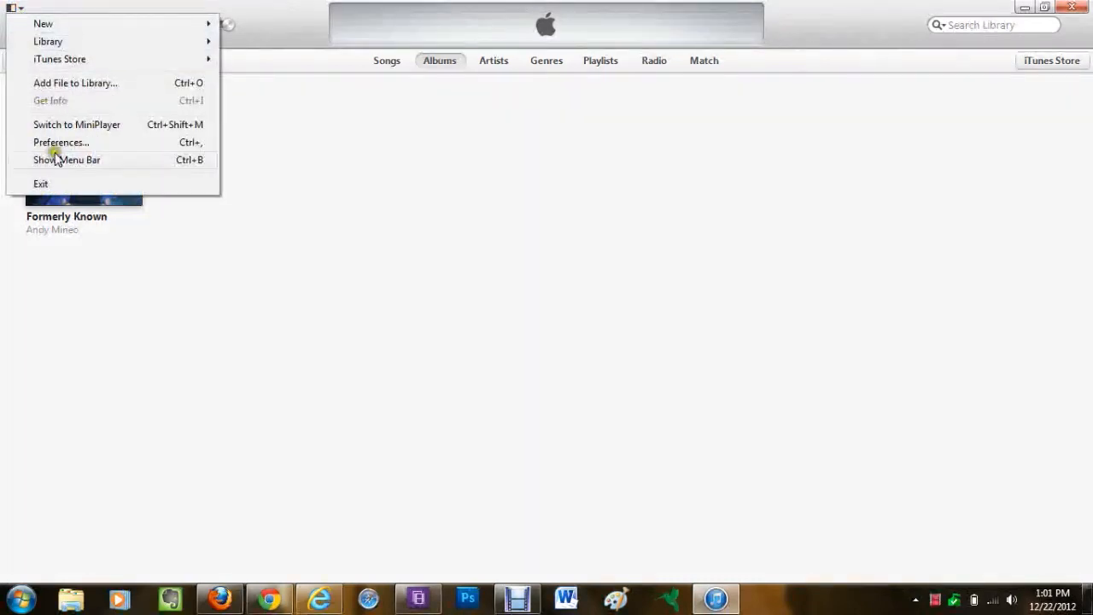
{"action": "left_click", "coordinate": [66, 160]}
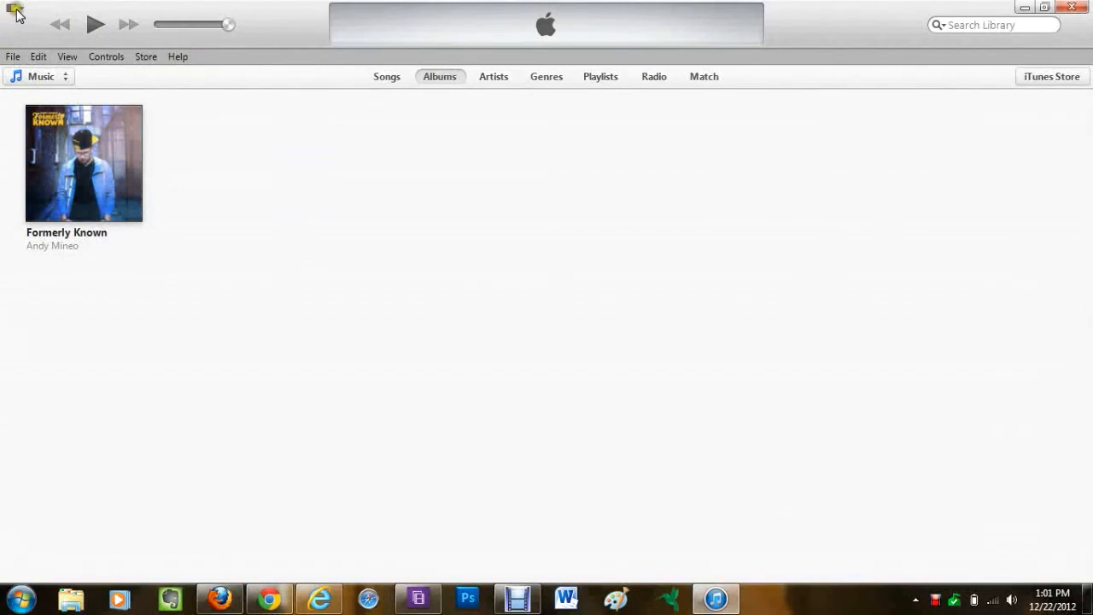
{"action": "left_click", "coordinate": [13, 57]}
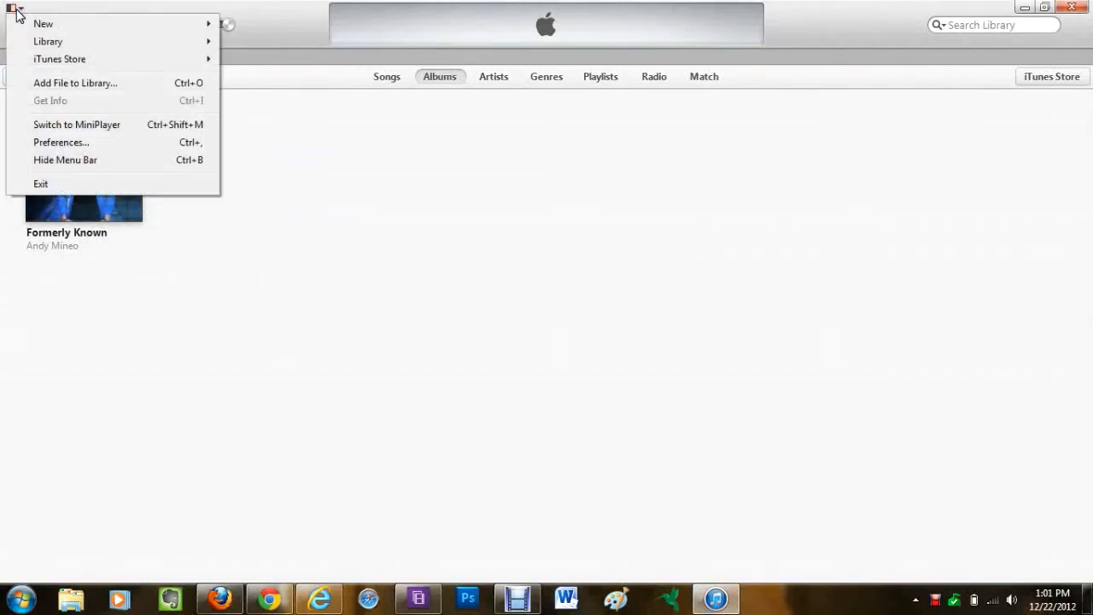
{"action": "mouse_move", "coordinate": [65, 160]}
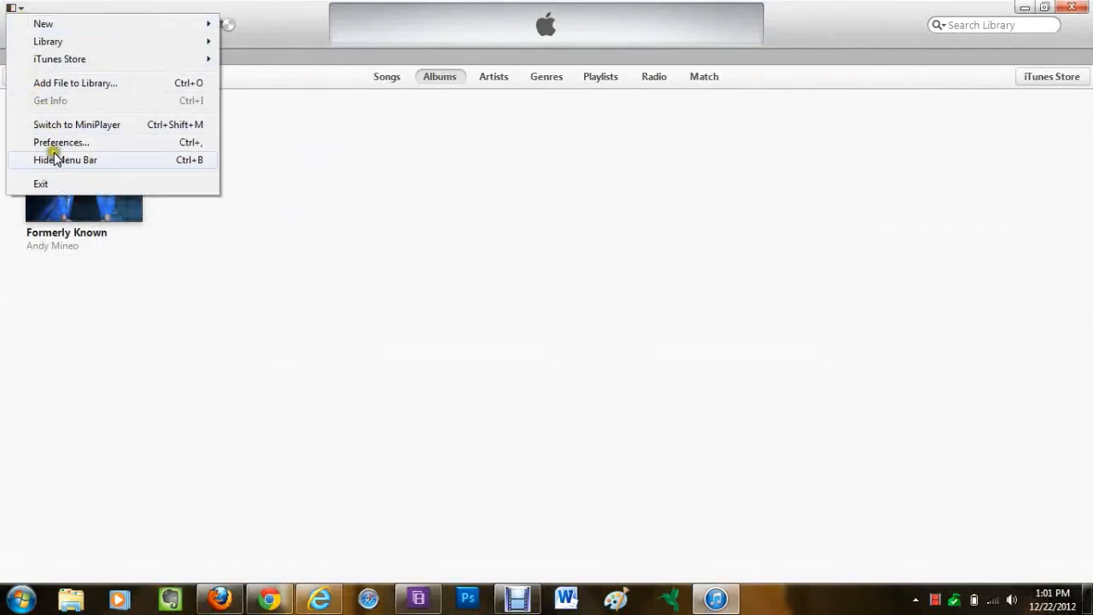
{"action": "mouse_move", "coordinate": [258, 7]}
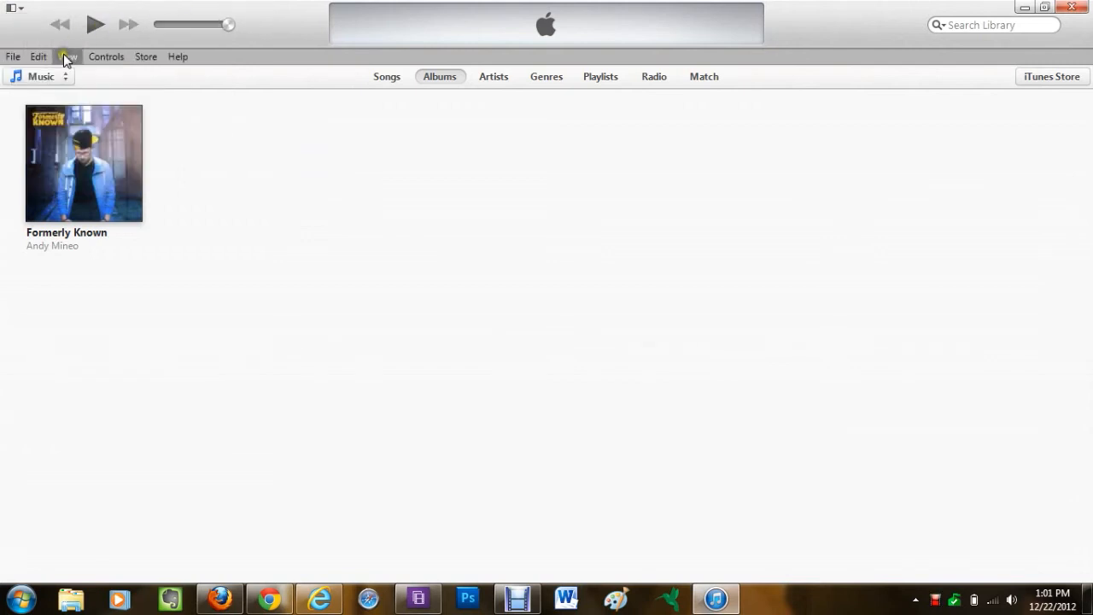
Step: Enable Show Sidebar from the View menu to list Library, Store and Playlists
{"action": "left_click", "coordinate": [67, 57]}
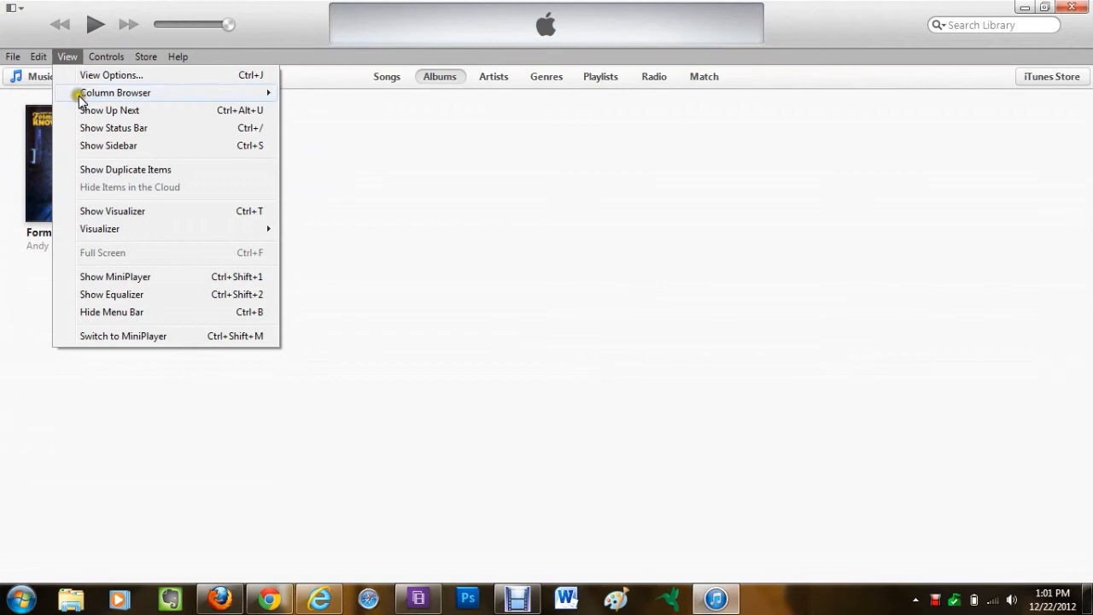
{"action": "mouse_move", "coordinate": [136, 253]}
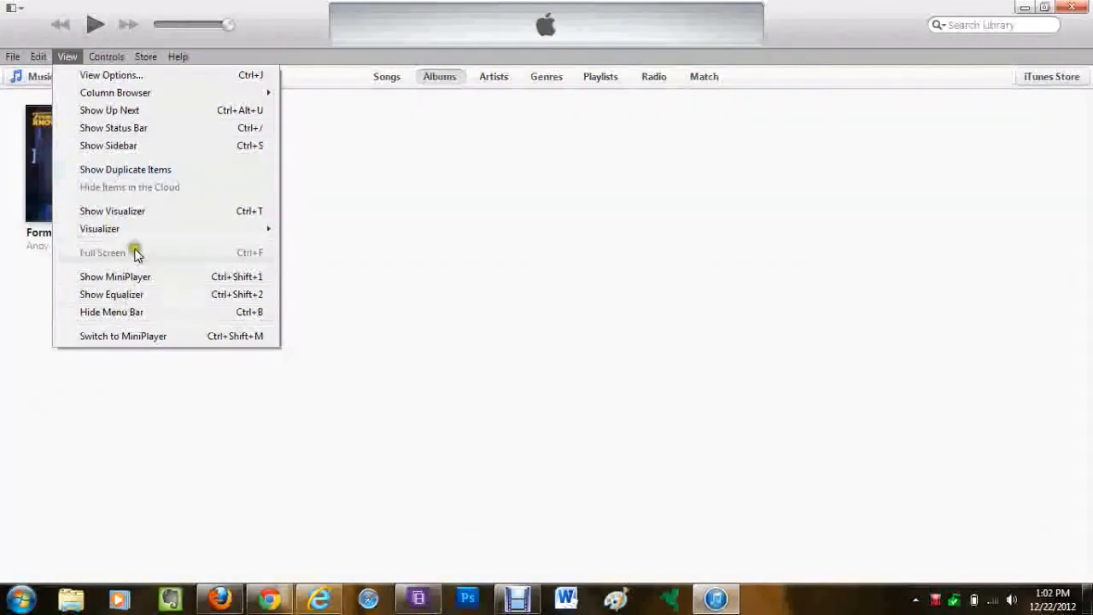
{"action": "left_click", "coordinate": [109, 145]}
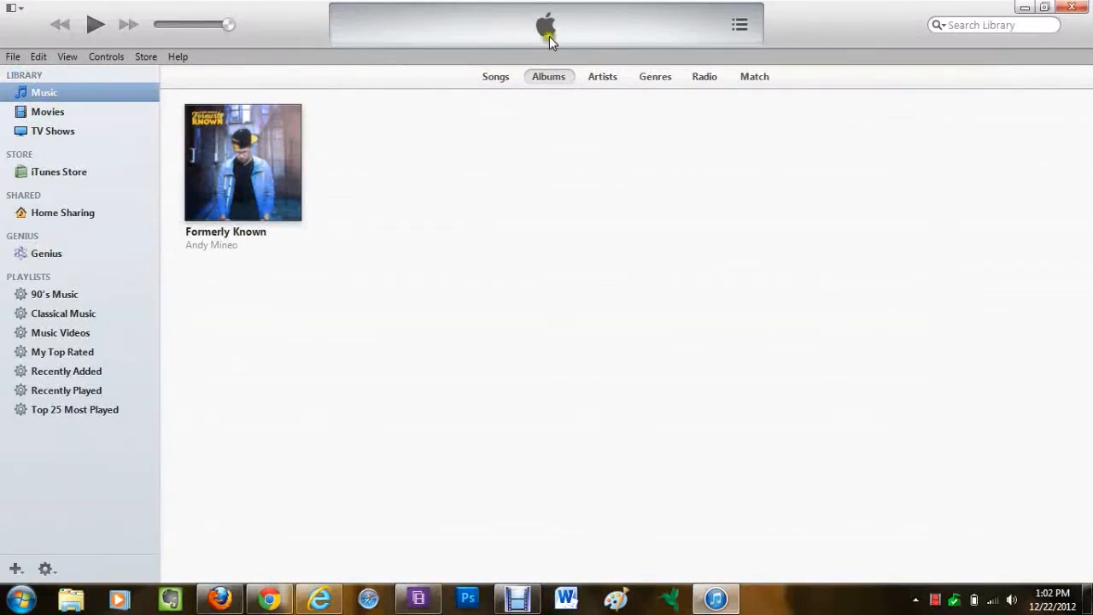
{"action": "mouse_move", "coordinate": [656, 24]}
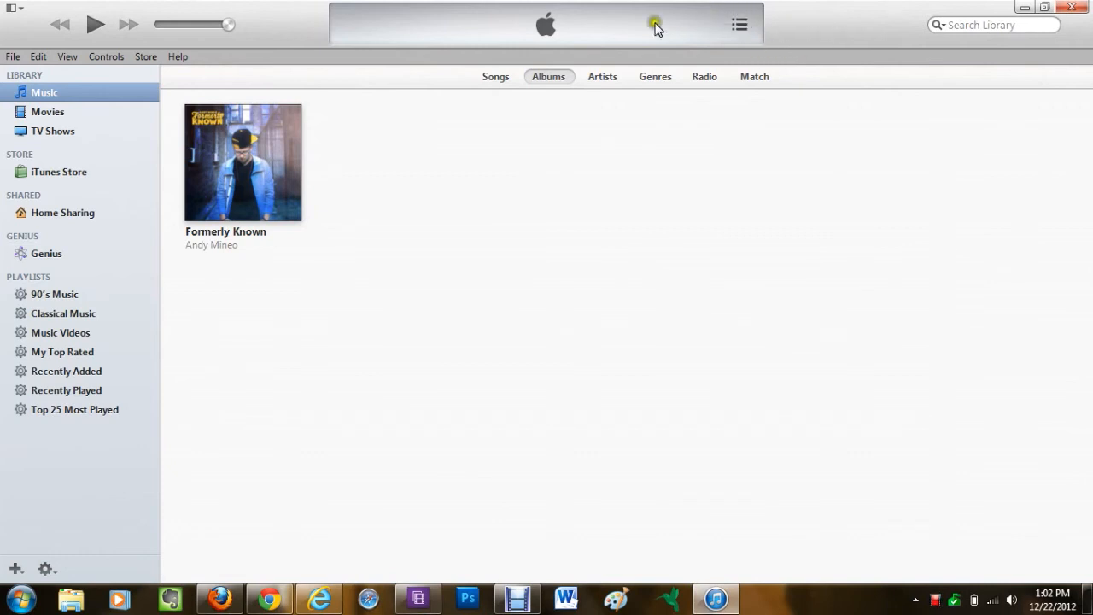
{"action": "mouse_move", "coordinate": [282, 31]}
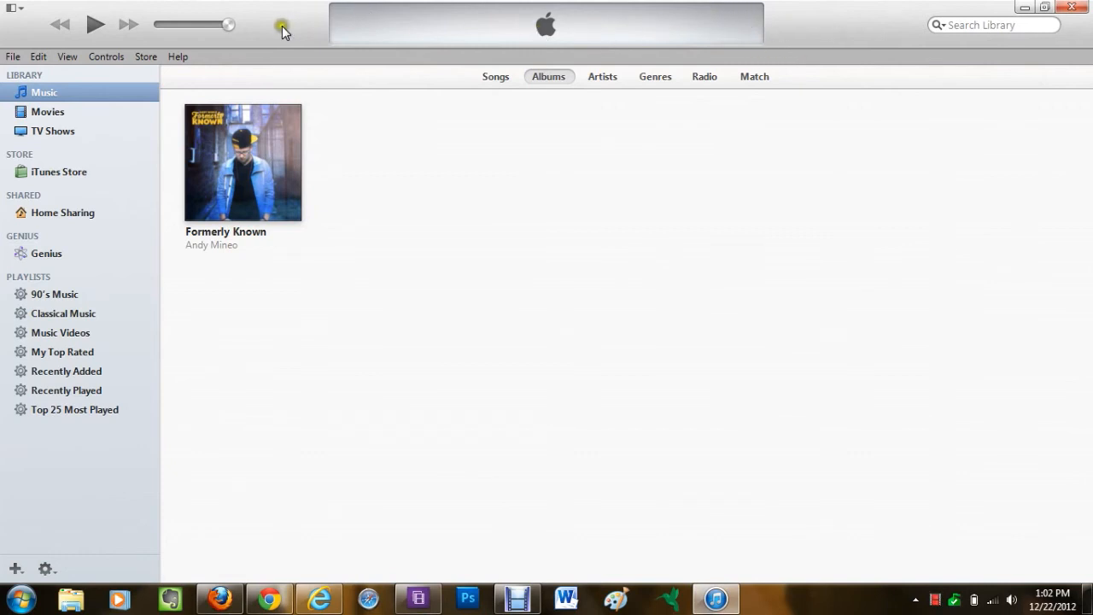
{"action": "mouse_move", "coordinate": [285, 33]}
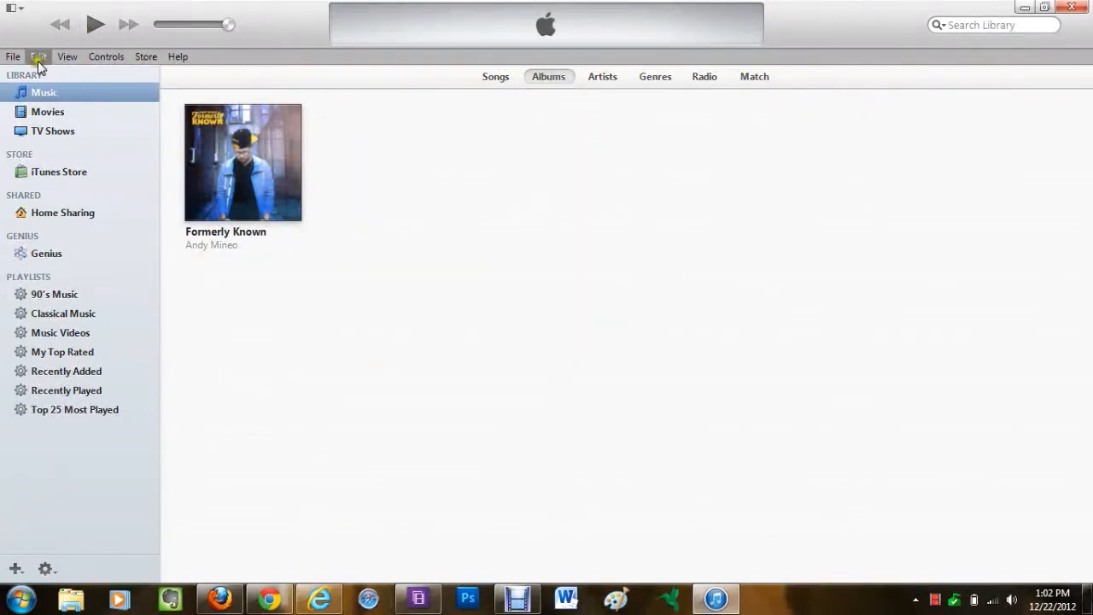
{"action": "mouse_move", "coordinate": [13, 57]}
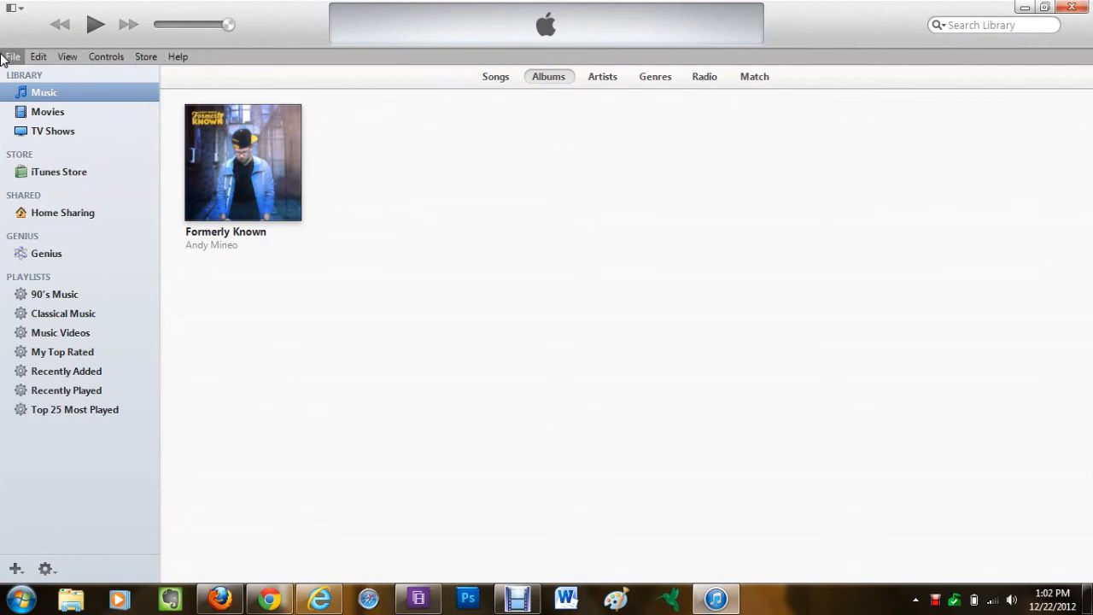
Step: Browse the Edit menu, then bring up the Store menu with iTunes Match and authorization options
{"action": "left_click", "coordinate": [37, 56]}
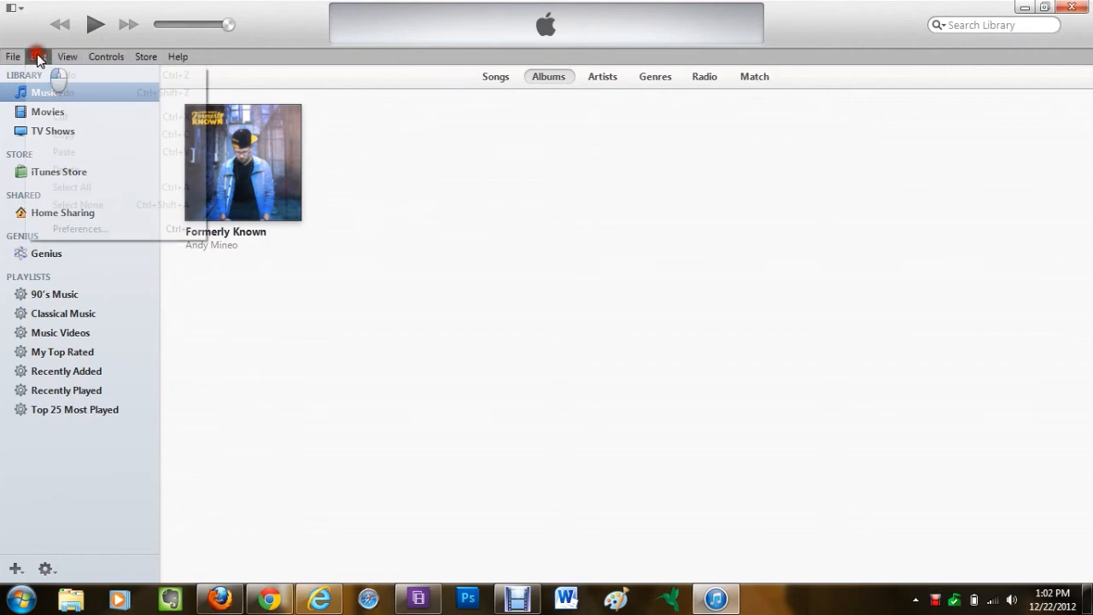
{"action": "left_click", "coordinate": [38, 56]}
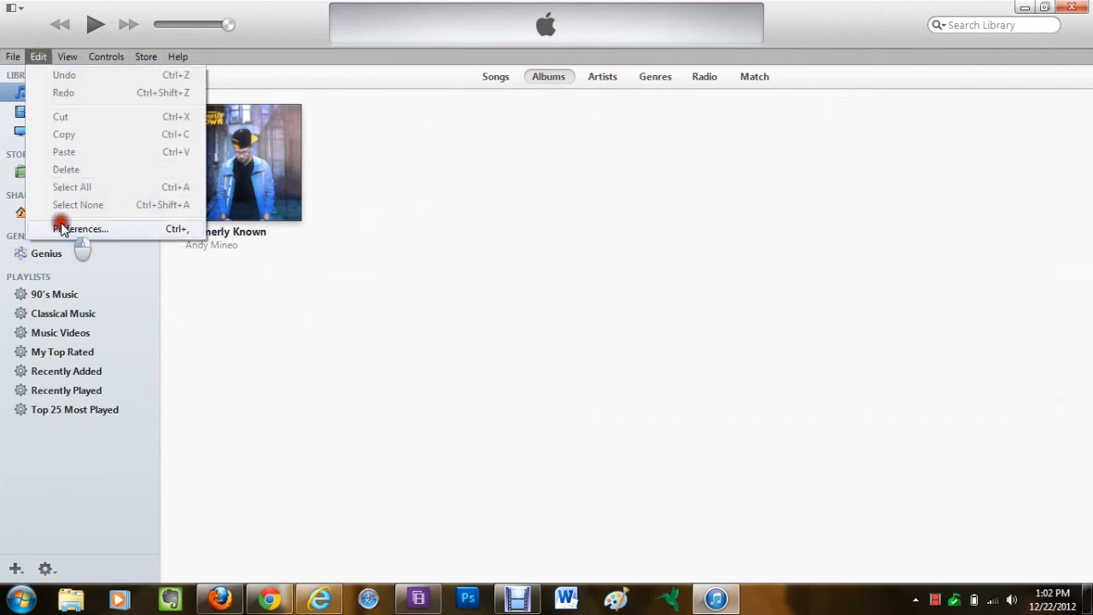
{"action": "left_click", "coordinate": [81, 228]}
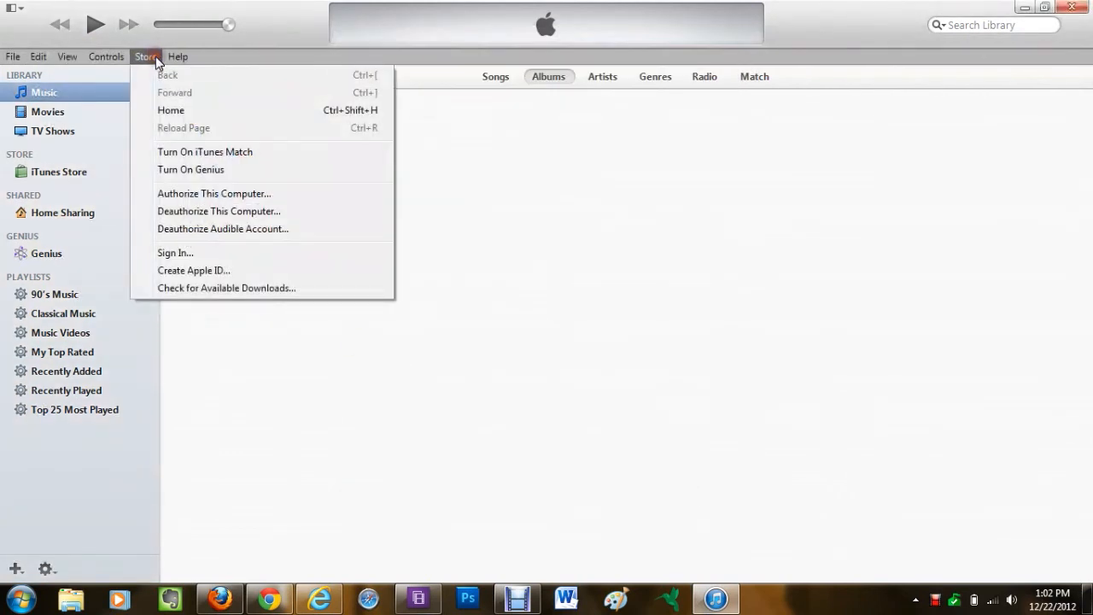
{"action": "mouse_move", "coordinate": [334, 7]}
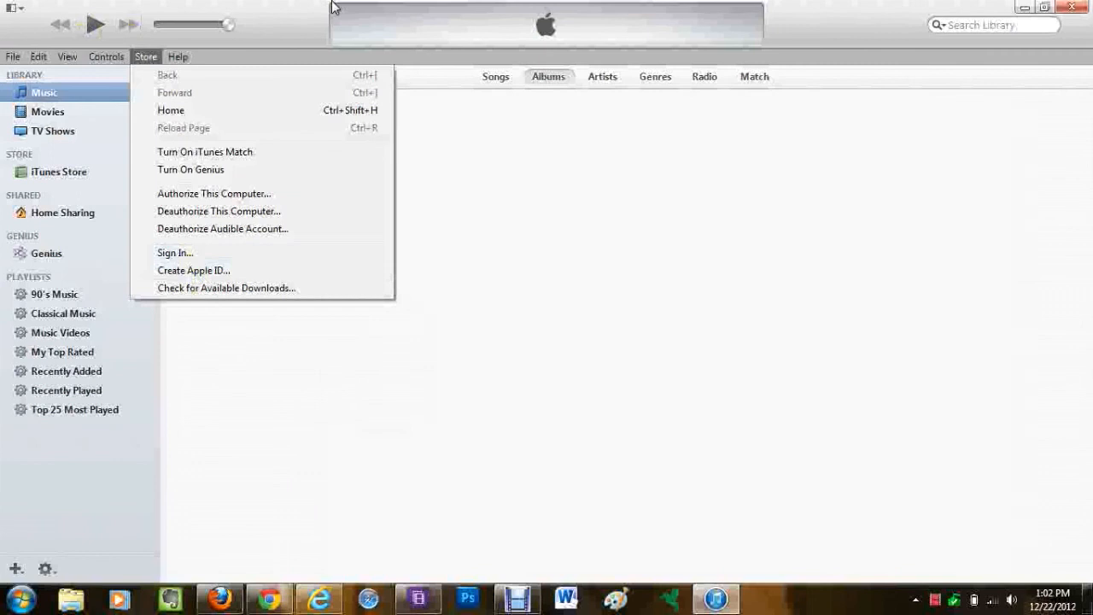